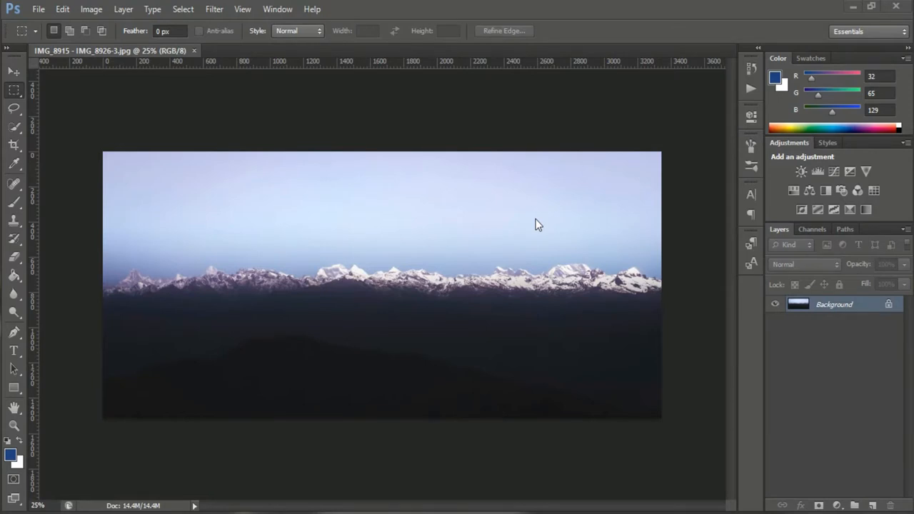
pyautogui.moveTo(550, 230)
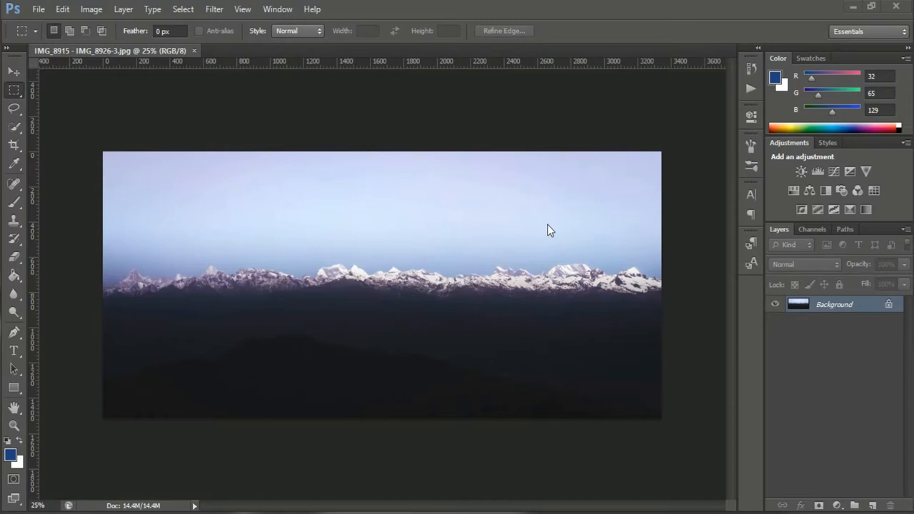
pyautogui.moveTo(279, 314)
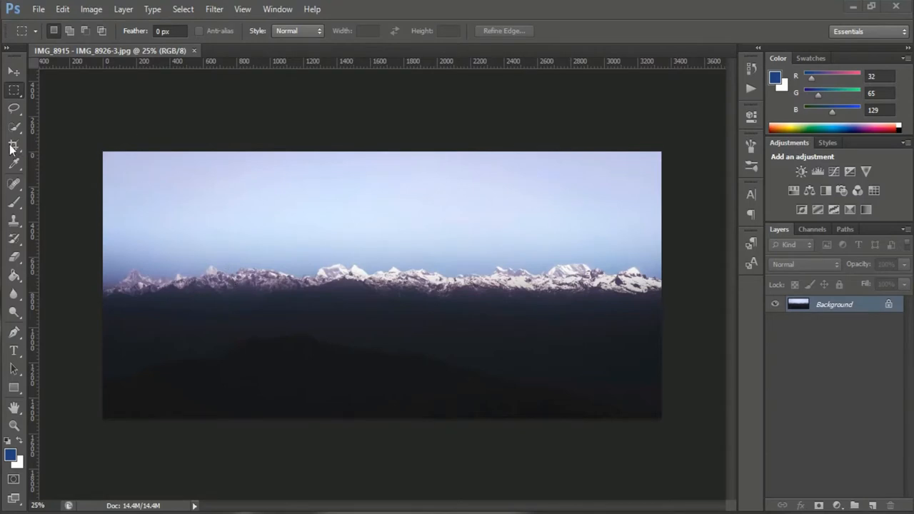
# - Place two vertical guides splitting the mountain panorama into three equal-width thirds
pyautogui.click(14, 144)
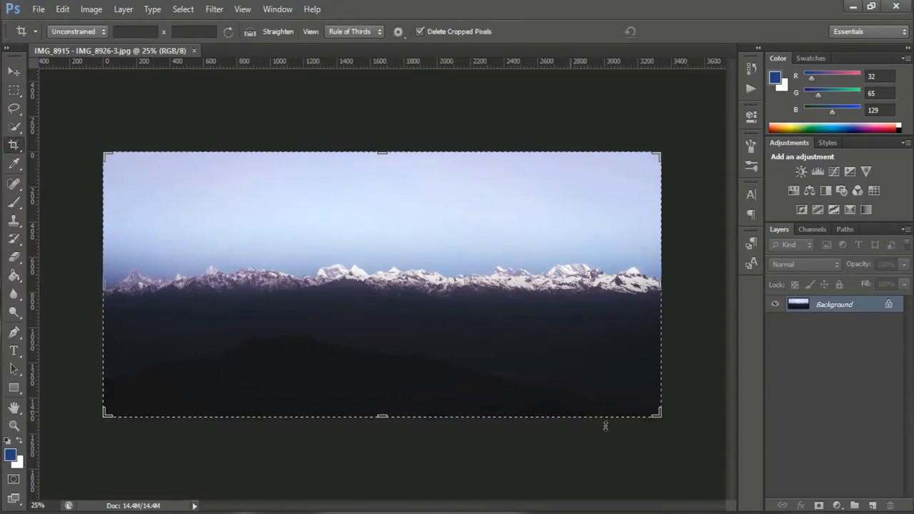
pyautogui.moveTo(659, 413); pyautogui.dragTo(648, 407)
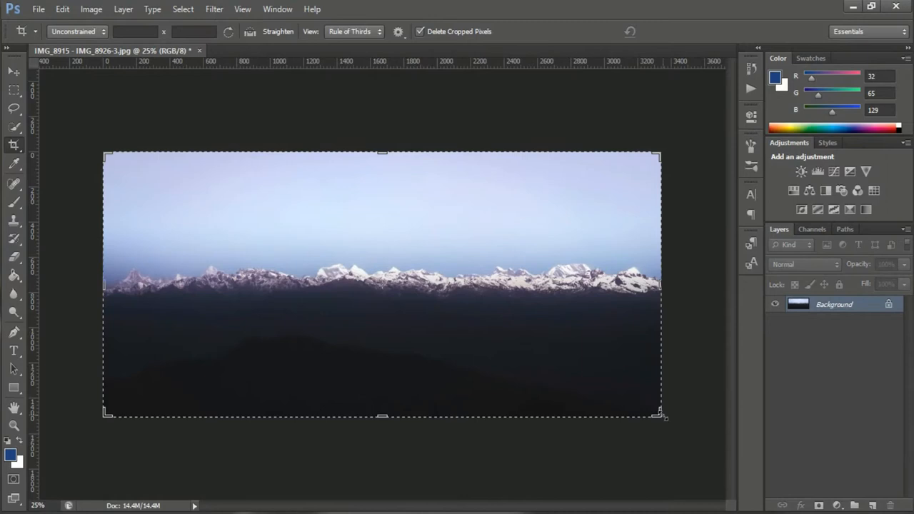
pyautogui.moveTo(659, 416); pyautogui.dragTo(659, 415)
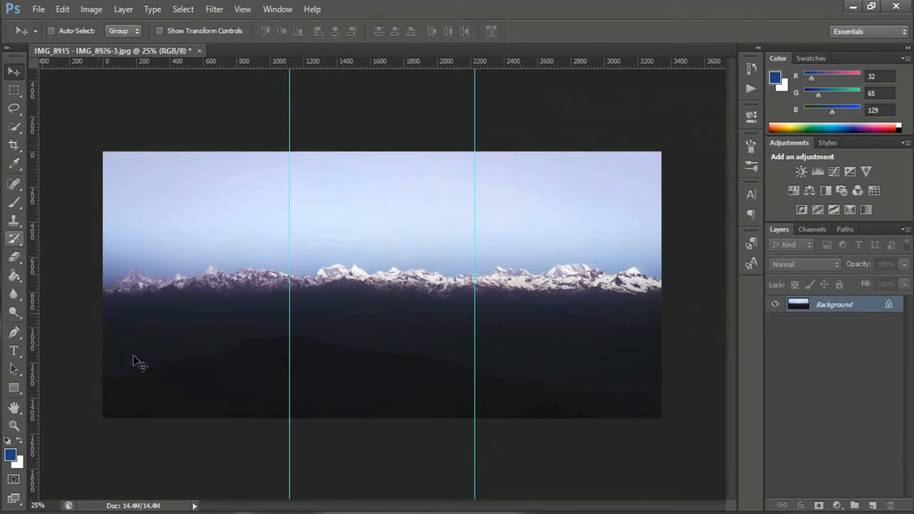
# - Marquee-select the left third and paste it into a new Clipboard-sized document, Untitled-1
pyautogui.click(14, 89)
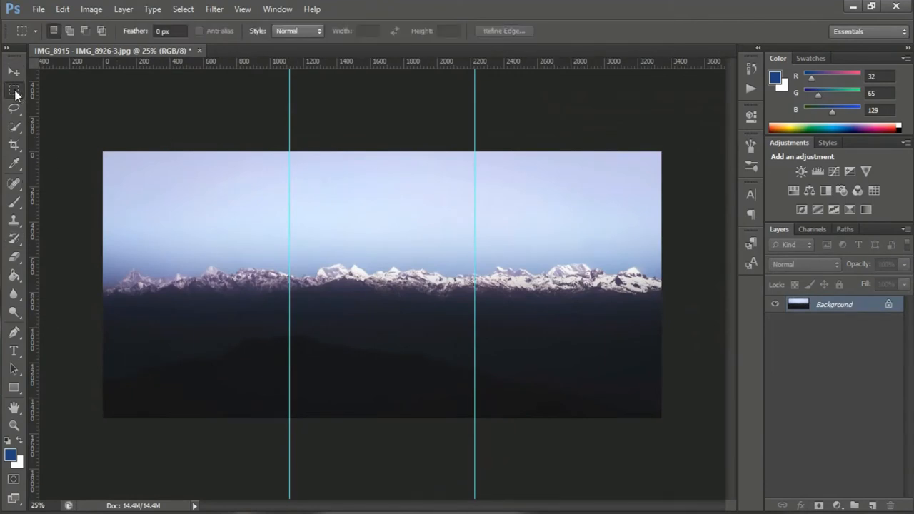
pyautogui.click(15, 88)
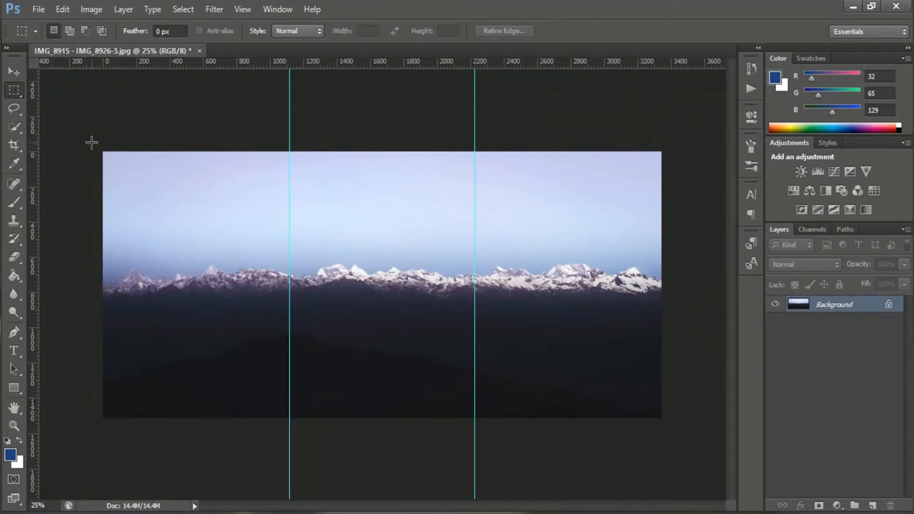
pyautogui.moveTo(91, 142); pyautogui.dragTo(280, 431)
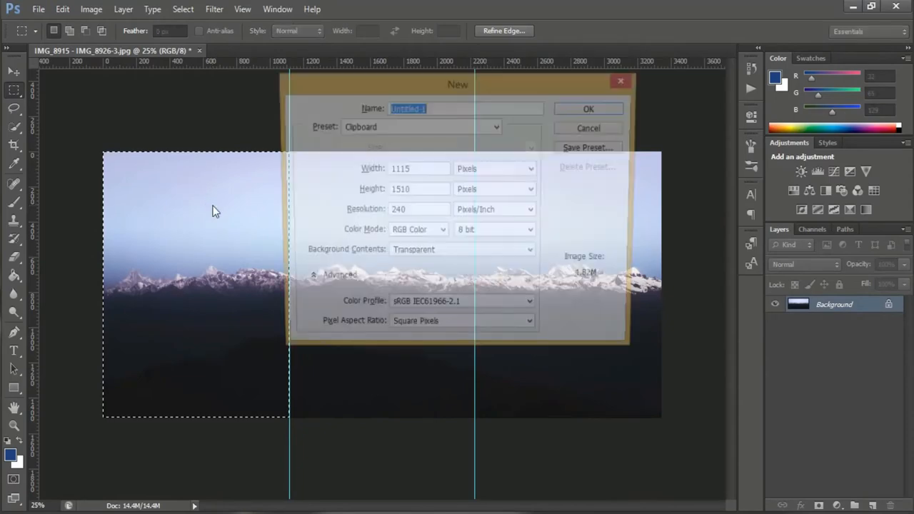
pyautogui.click(589, 109)
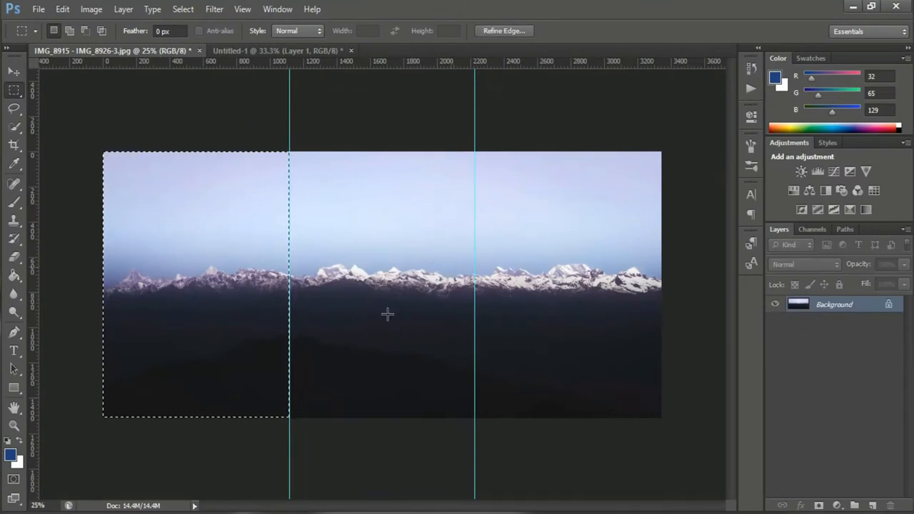
pyautogui.moveTo(343, 341)
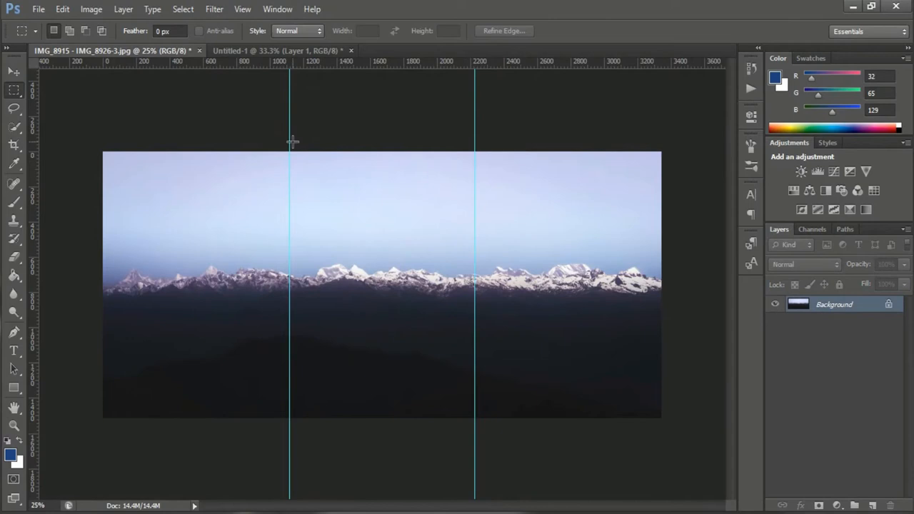
# - Marquee-select the middle third between the guides for the second document, Untitled-2
pyautogui.moveTo(288, 142); pyautogui.dragTo(474, 427)
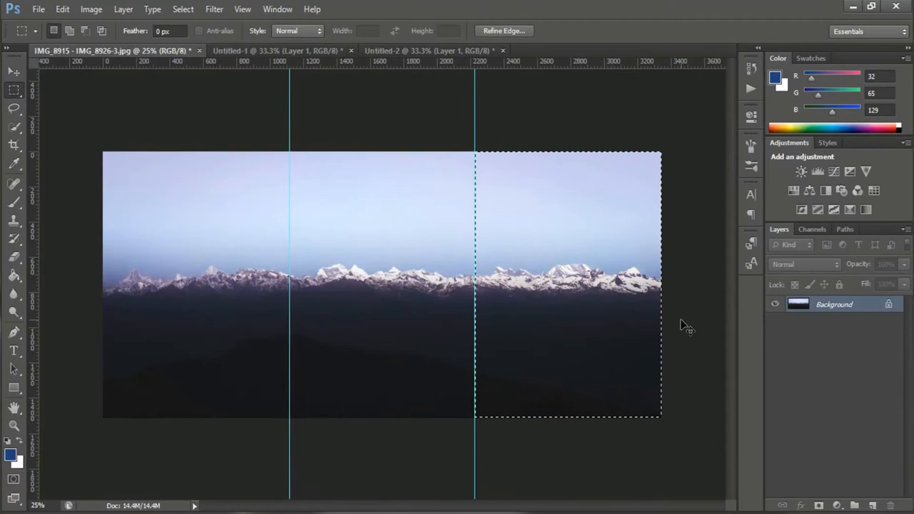
# - Create a third Clipboard-sized document and paste the right third of the panorama into it
pyautogui.click(38, 8)
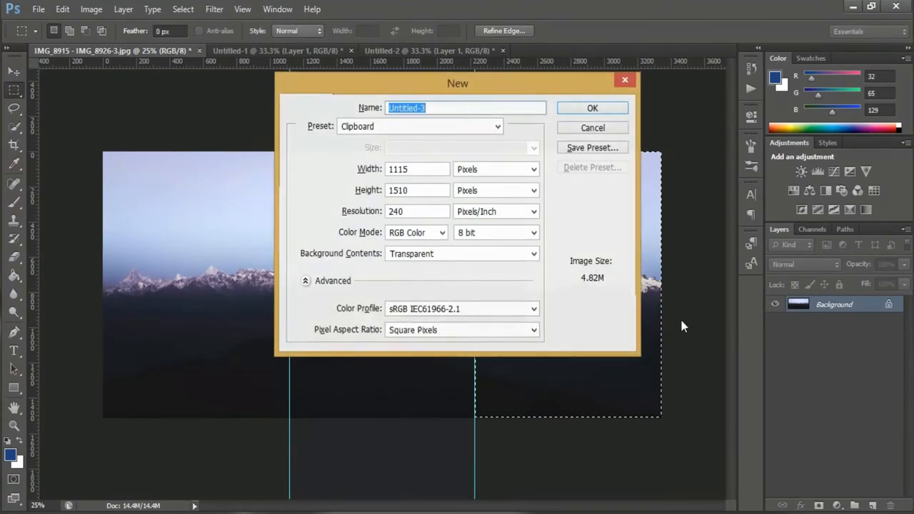
pyautogui.click(591, 109)
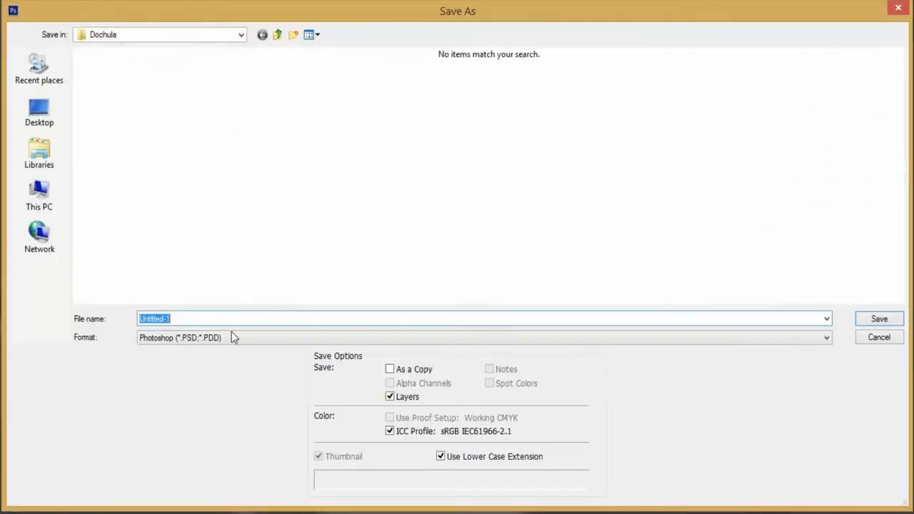
# - Save the first slice as JPEG 1 in the Dochula folder, accepting the quality settings
pyautogui.click(485, 337)
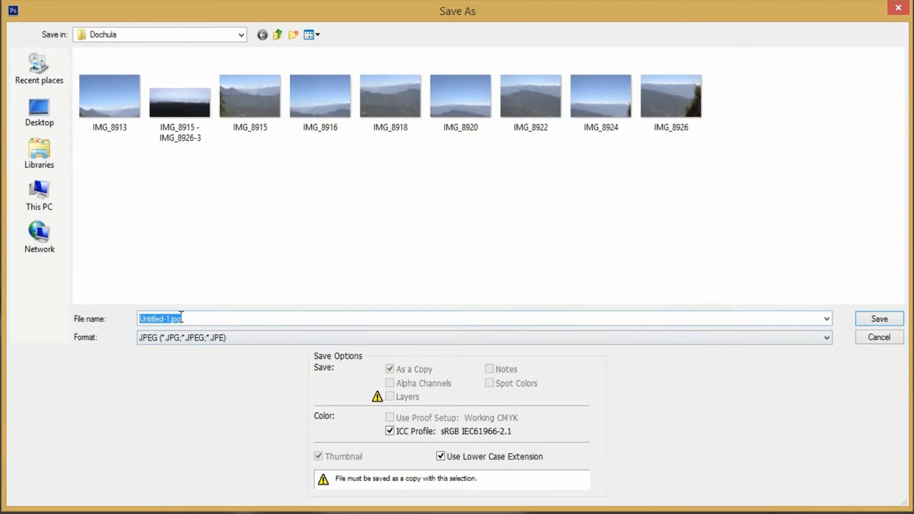
pyautogui.click(880, 318)
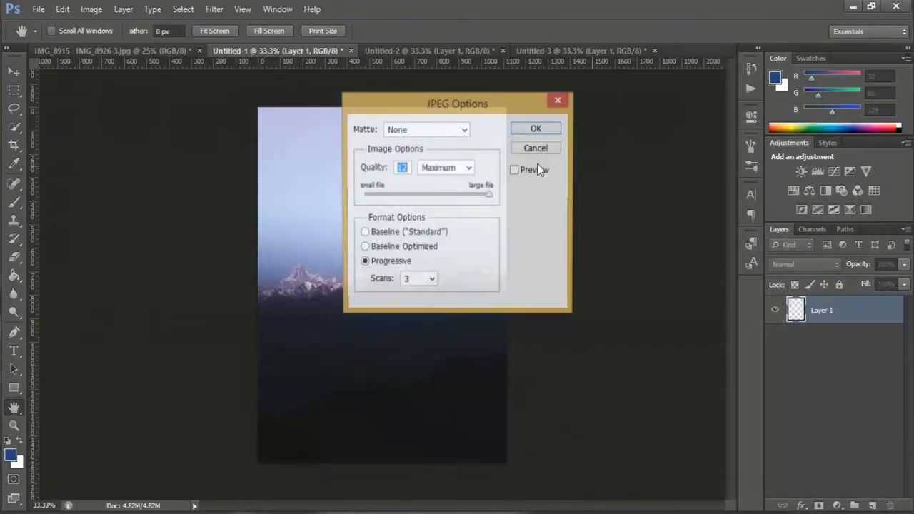
pyautogui.click(535, 128)
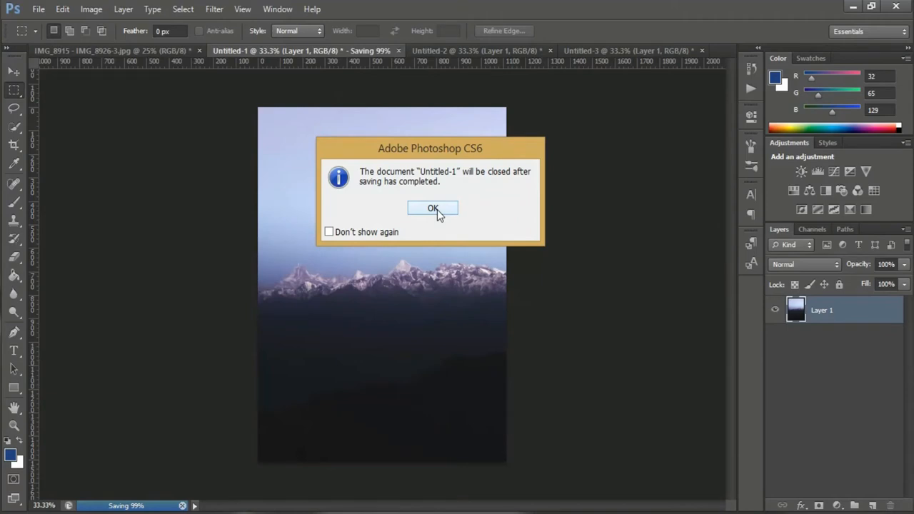
pyautogui.click(431, 208)
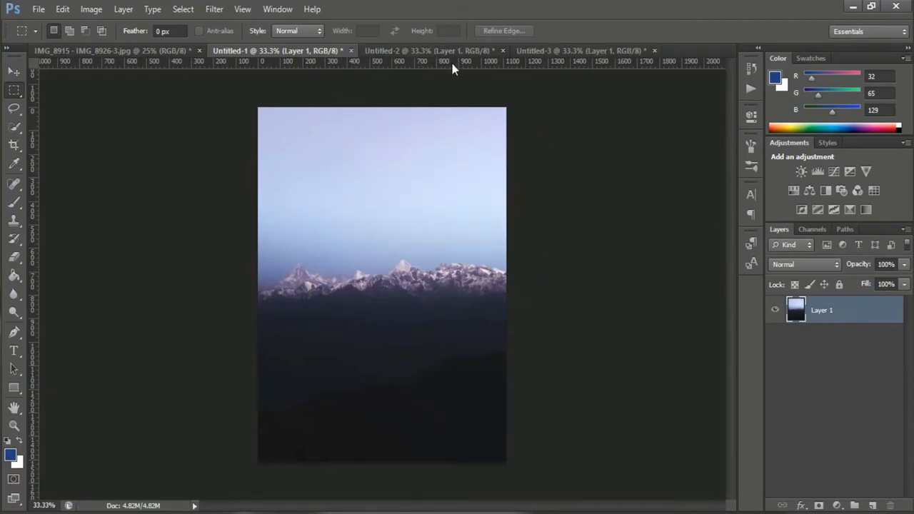
# - Save the second slice from Untitled-2 as JPEG 2 in the Dochula folder
pyautogui.click(39, 9)
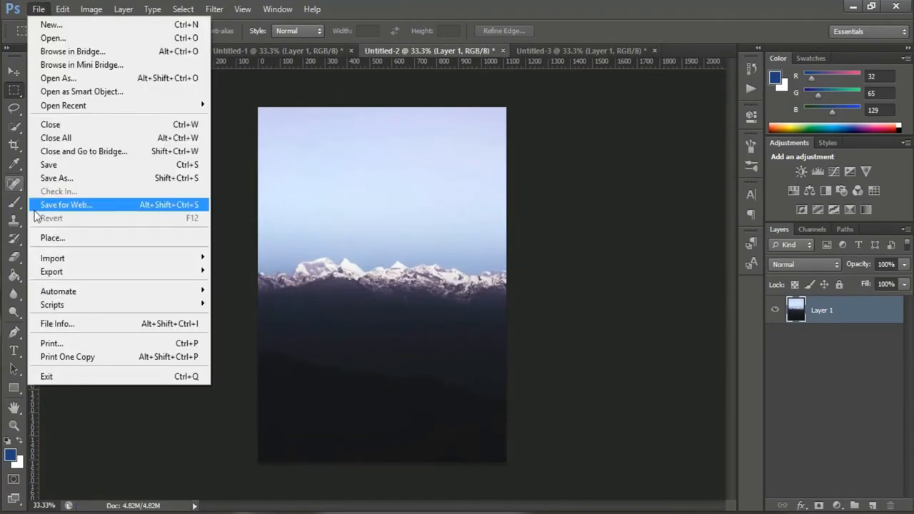
pyautogui.click(57, 177)
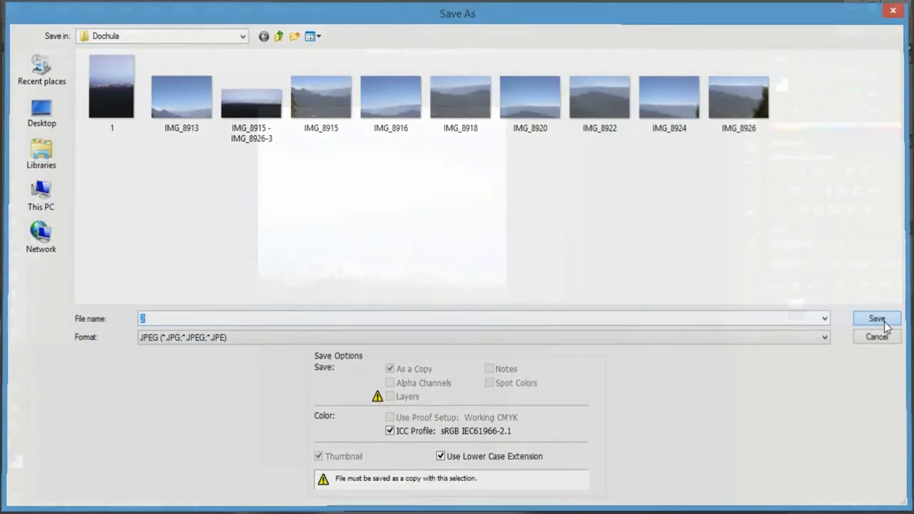
pyautogui.click(876, 318)
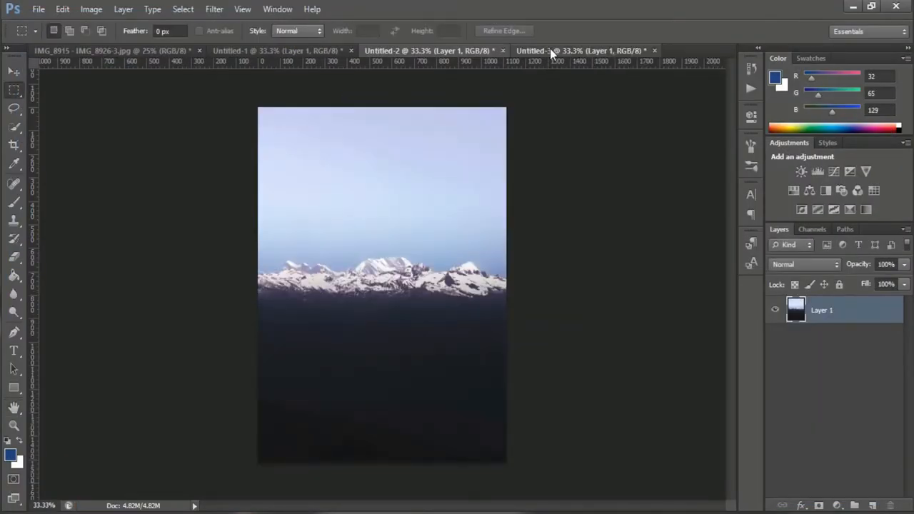
# - Save the third slice from Untitled-3 as a JPEG named 3 beside files 1 and 2
pyautogui.click(39, 9)
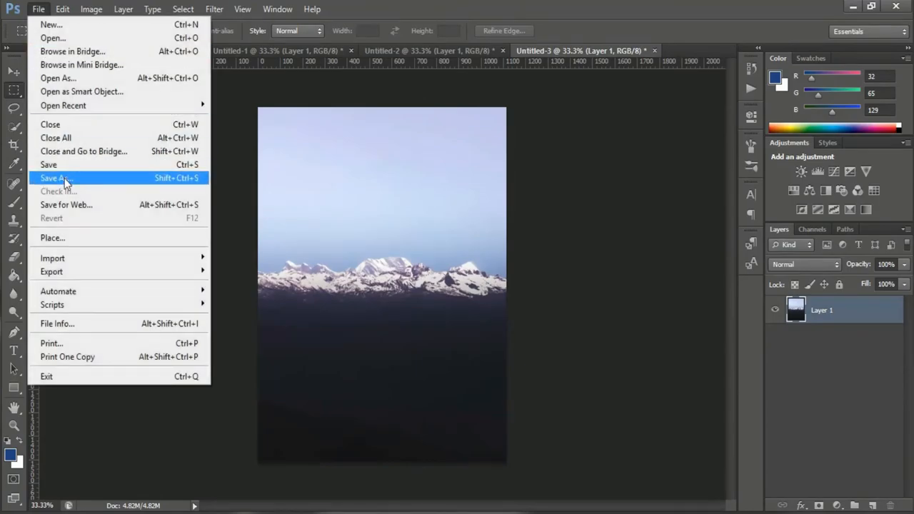
pyautogui.click(55, 177)
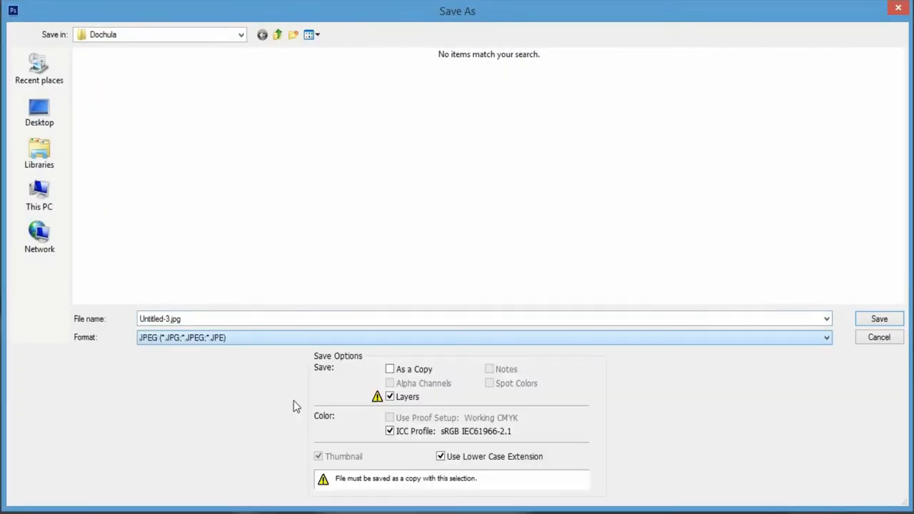
pyautogui.write('3')
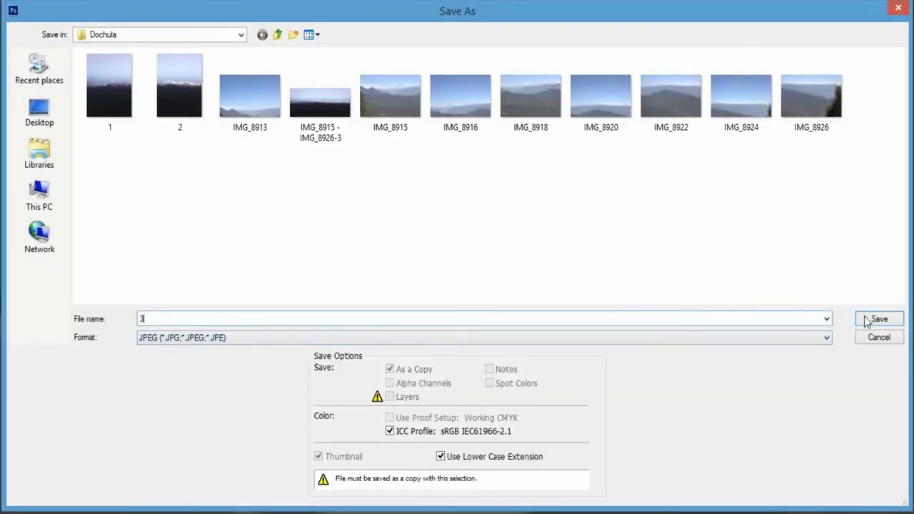
pyautogui.click(878, 318)
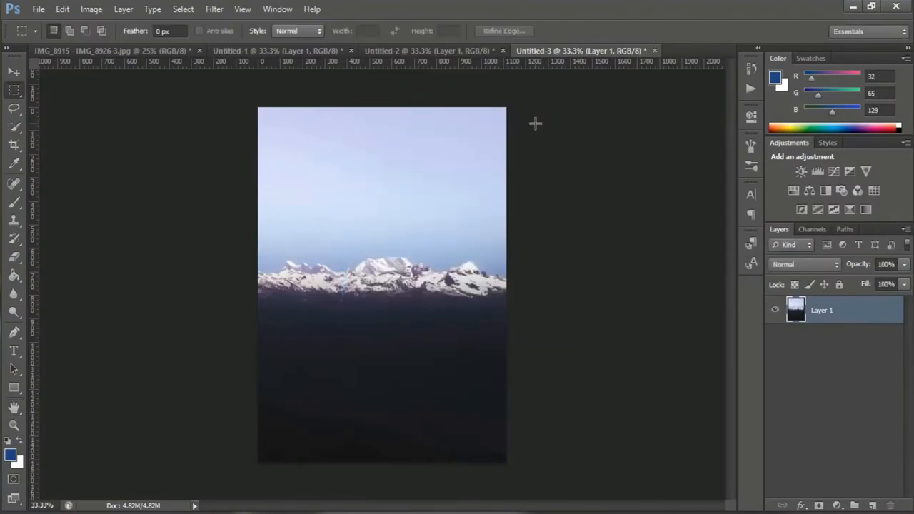
pyautogui.moveTo(309, 65)
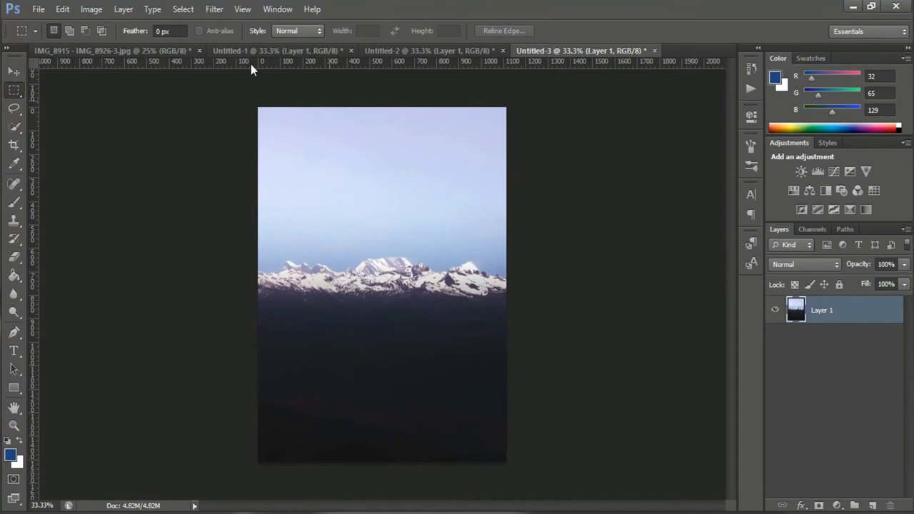
# - Leave Photoshop for the Instagram profile page with its photo grid on the phone
pyautogui.click(107, 51)
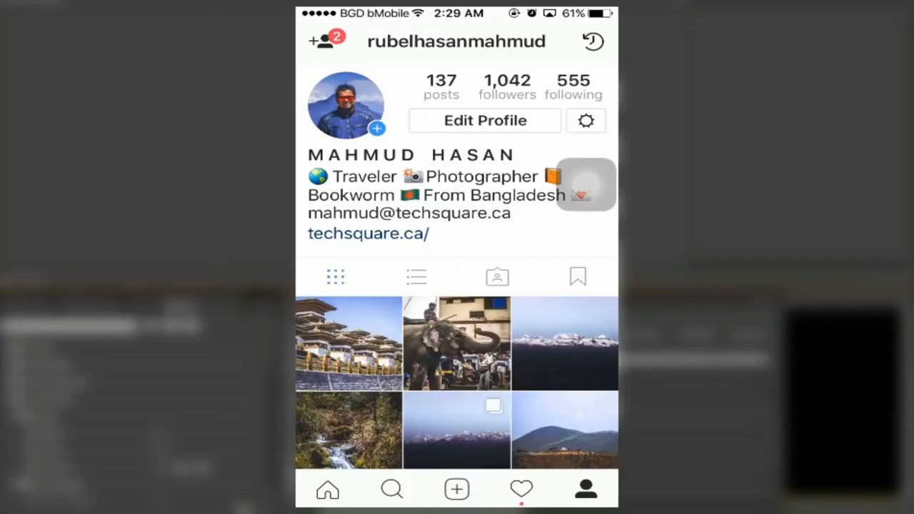
# - Start a new multi-select post with the three mountain slices in order and continue to filters
pyautogui.click(457, 488)
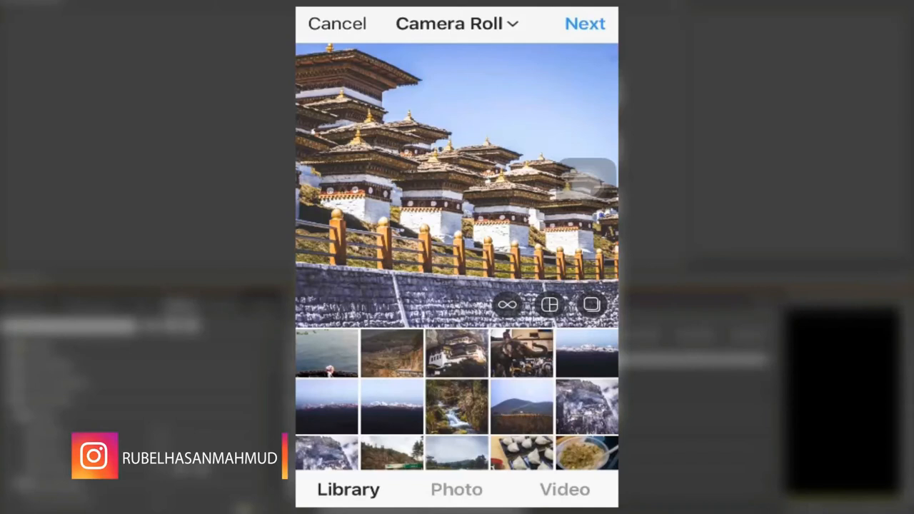
pyautogui.click(591, 304)
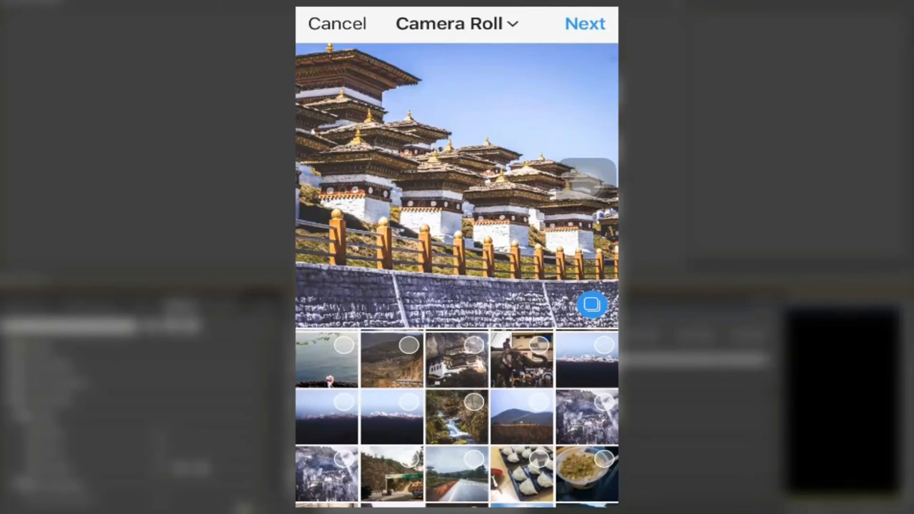
pyautogui.click(325, 360)
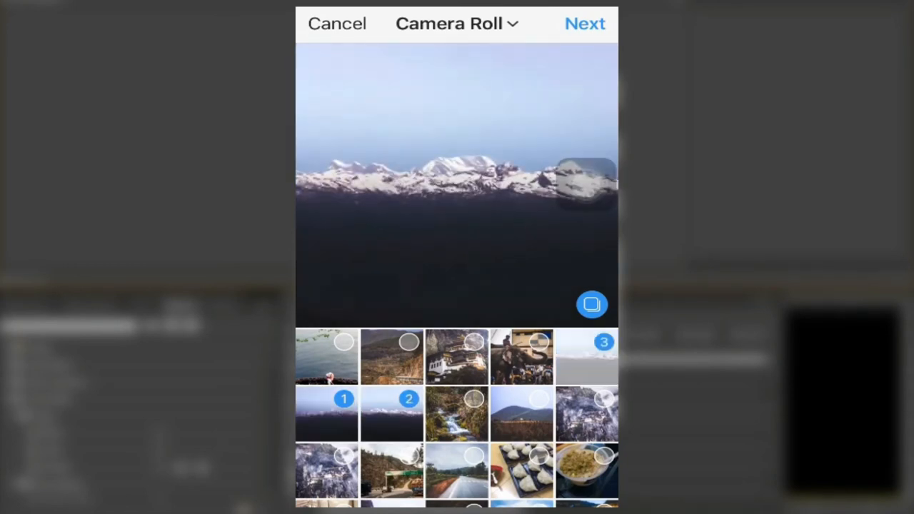
pyautogui.click(584, 23)
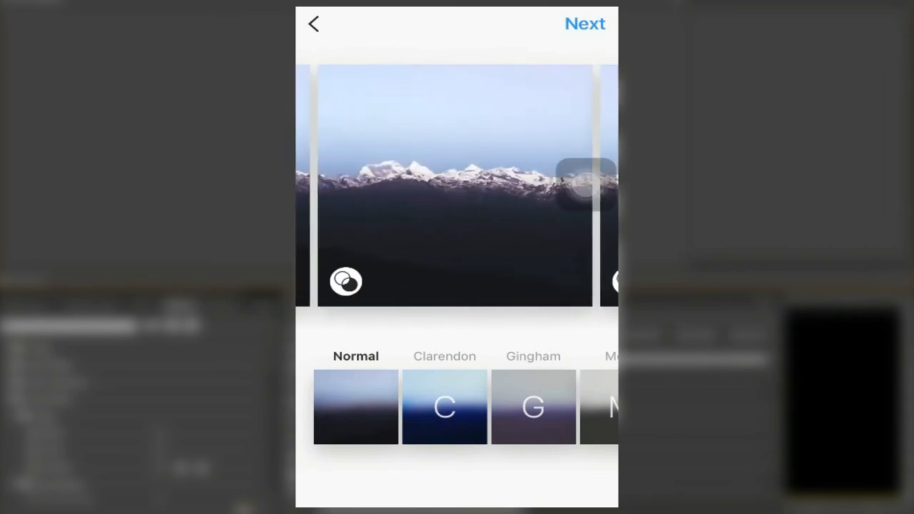
# - Reach the caption screen, finish it, and back out to the profile grid showing the mountain album
pyautogui.click(584, 23)
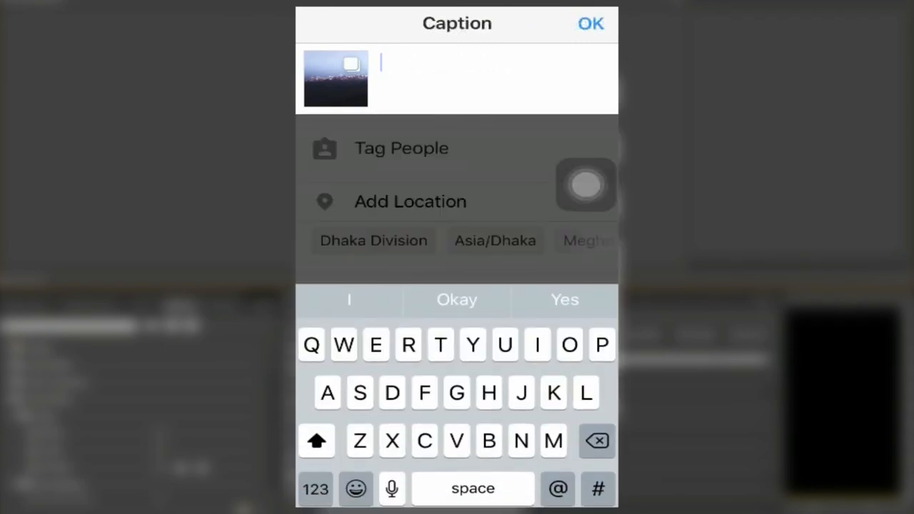
pyautogui.click(591, 23)
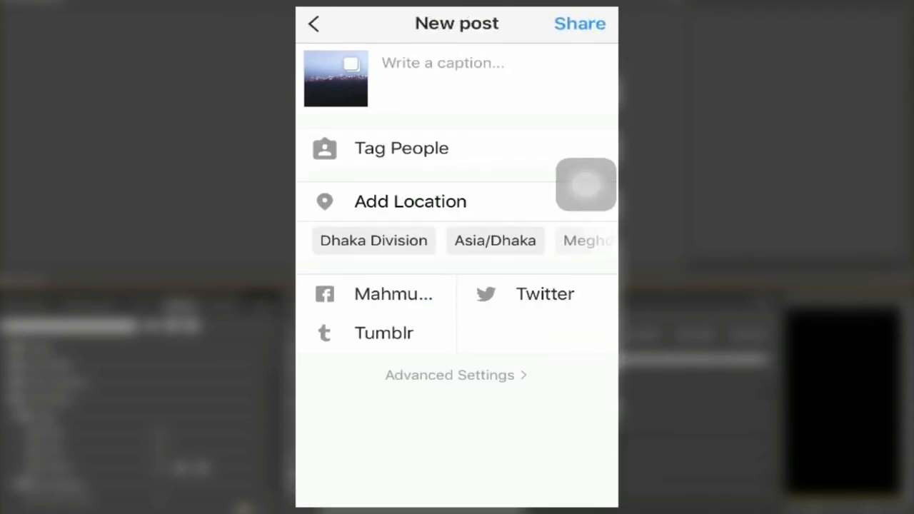
pyautogui.click(312, 23)
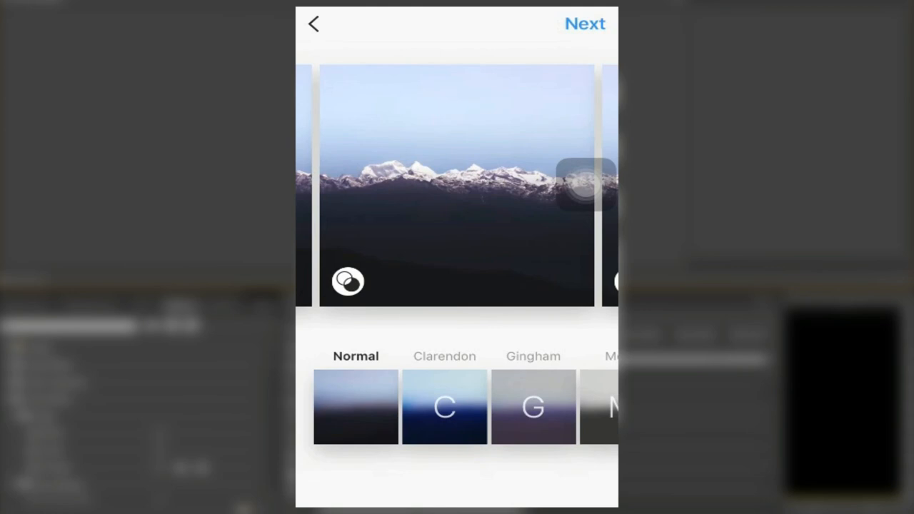
pyautogui.click(313, 23)
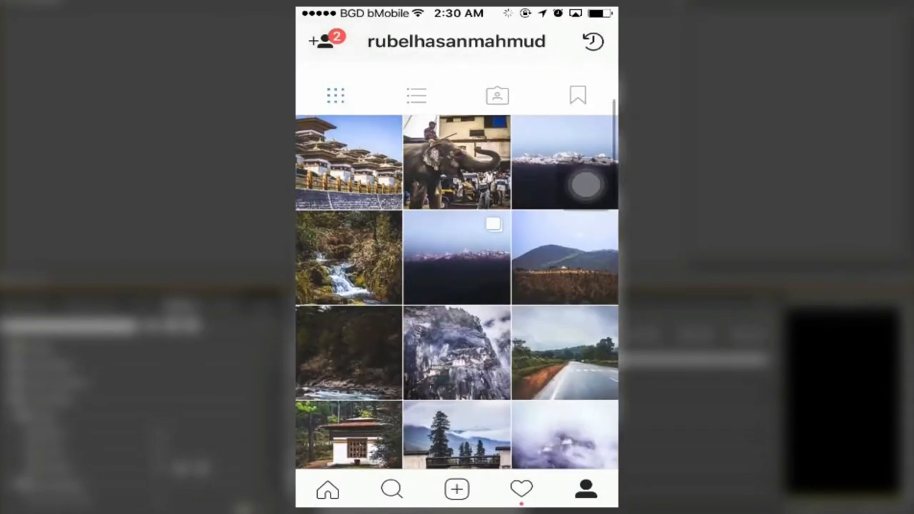
# - View the Dochula Pass post and swipe through its three slices as one continuing panorama
pyautogui.click(457, 257)
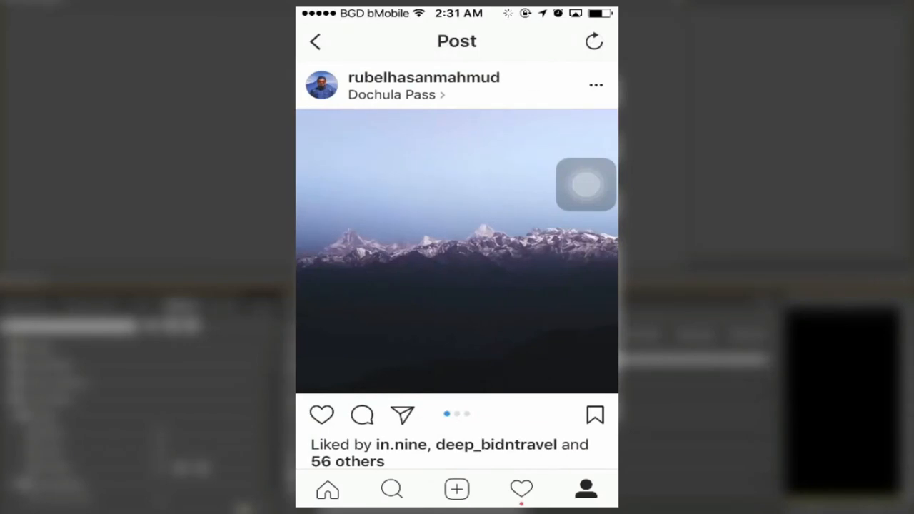
pyautogui.hscroll(-3)
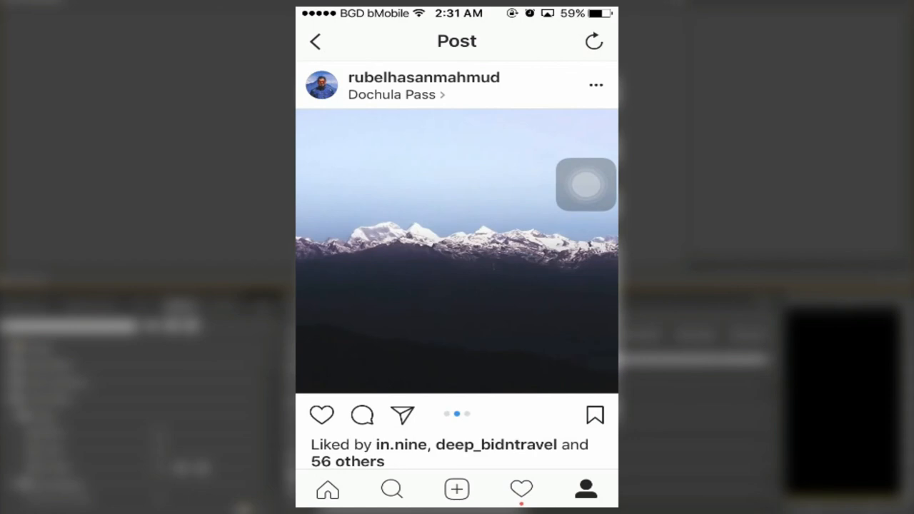
pyautogui.moveTo(542, 249); pyautogui.dragTo(371, 250)
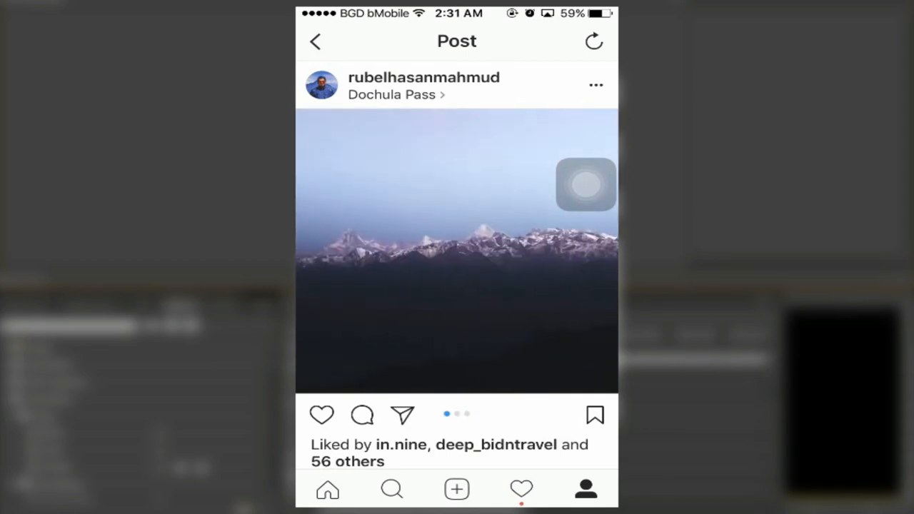
pyautogui.hscroll(-3)
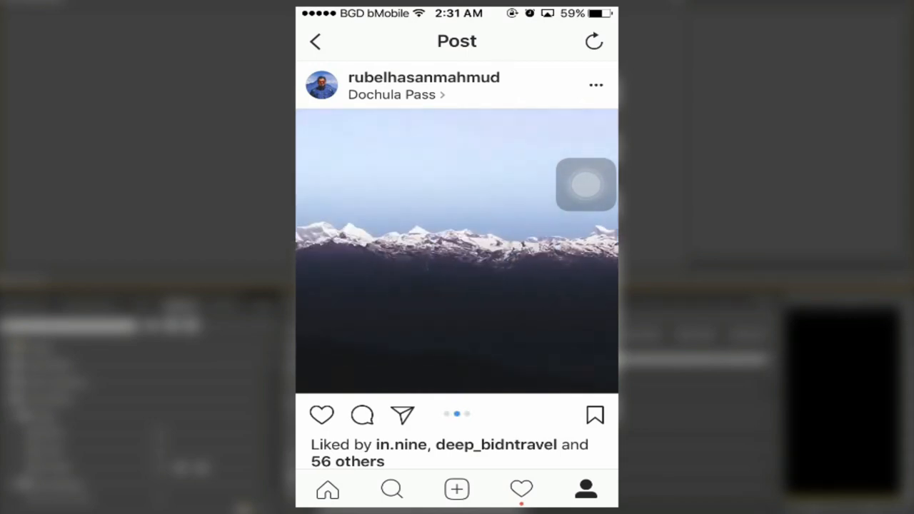